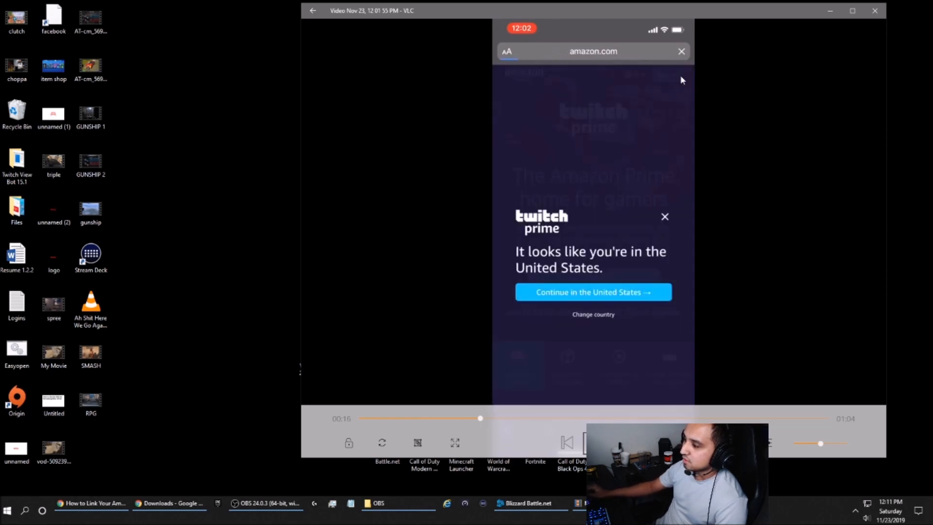
{"action": "left_click", "coordinate": [593, 292]}
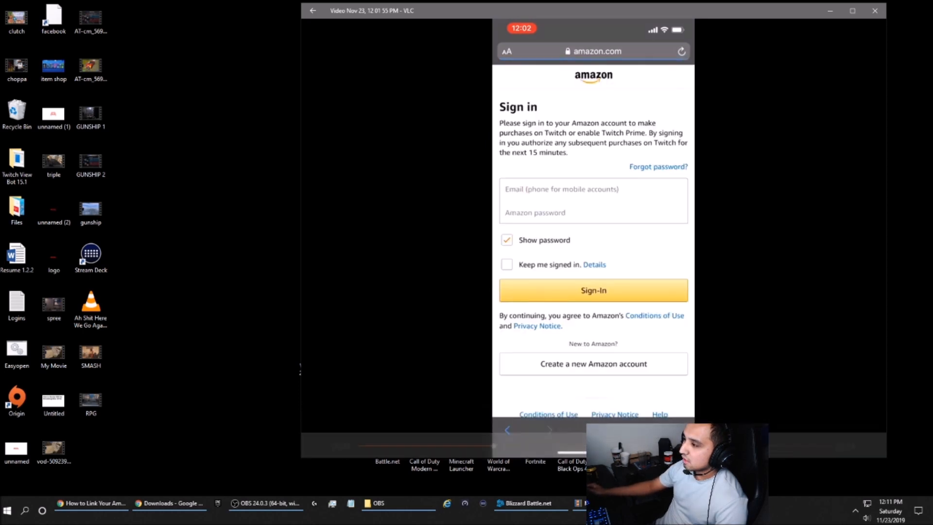
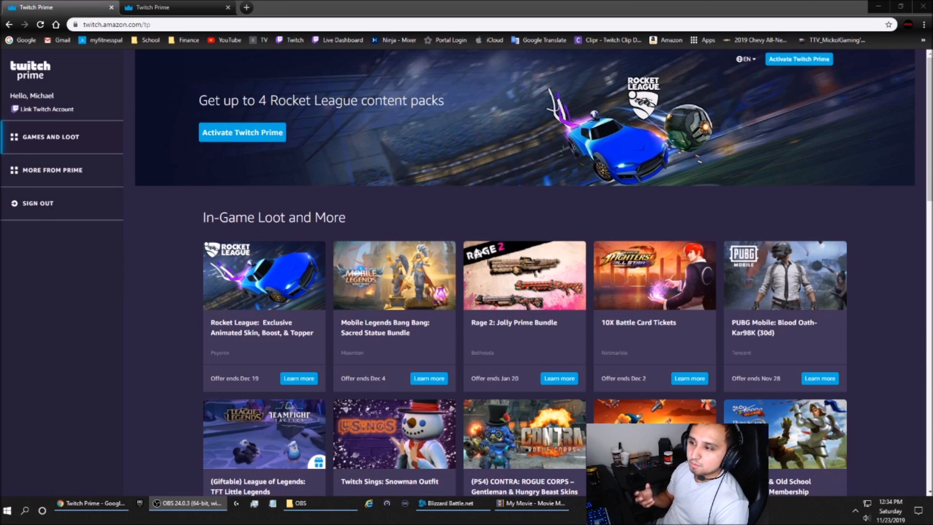
{"action": "mouse_move", "coordinate": [314, 203]}
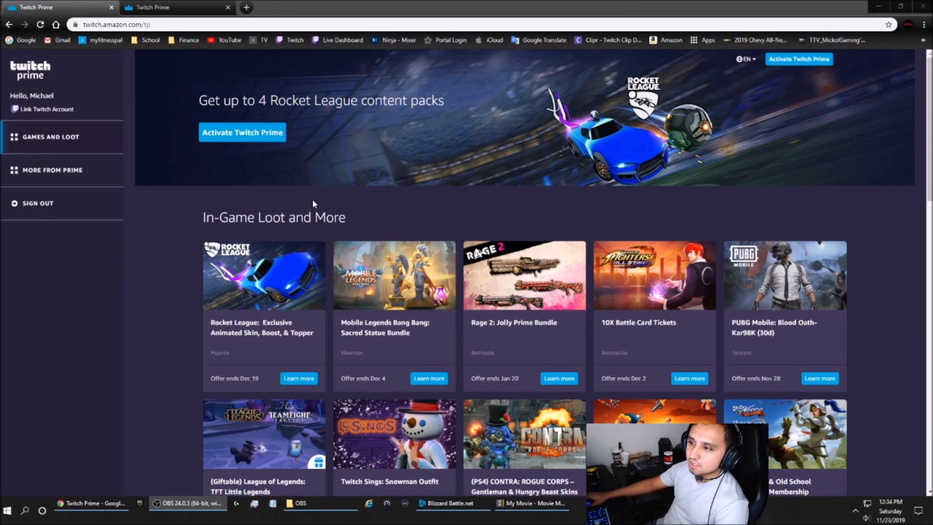
{"action": "mouse_move", "coordinate": [310, 122]}
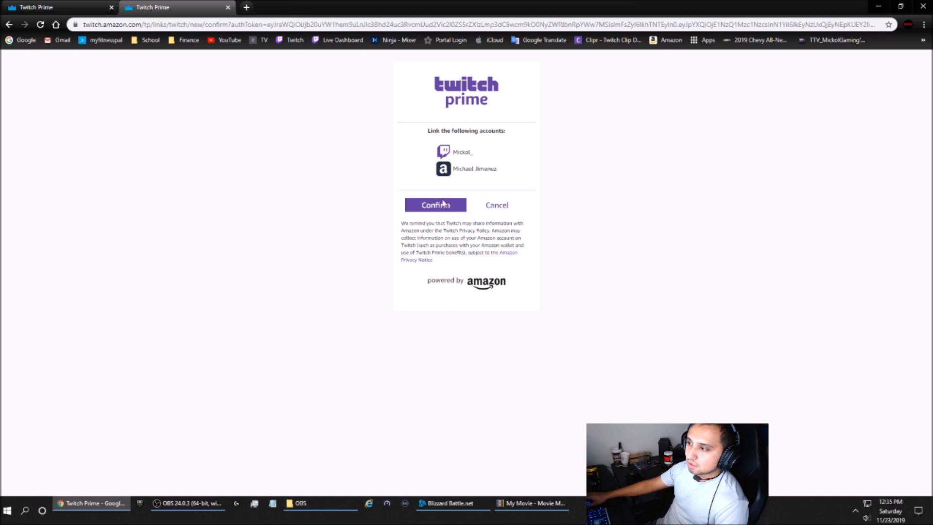
Confirm linking the Twitch account with the Amazon account
{"action": "left_click", "coordinate": [435, 205]}
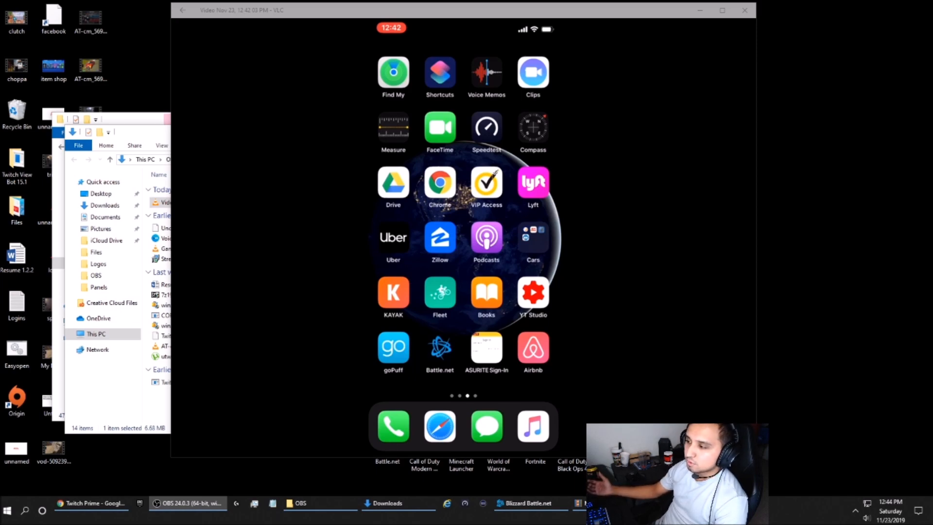
{"action": "mouse_move", "coordinate": [282, 267]}
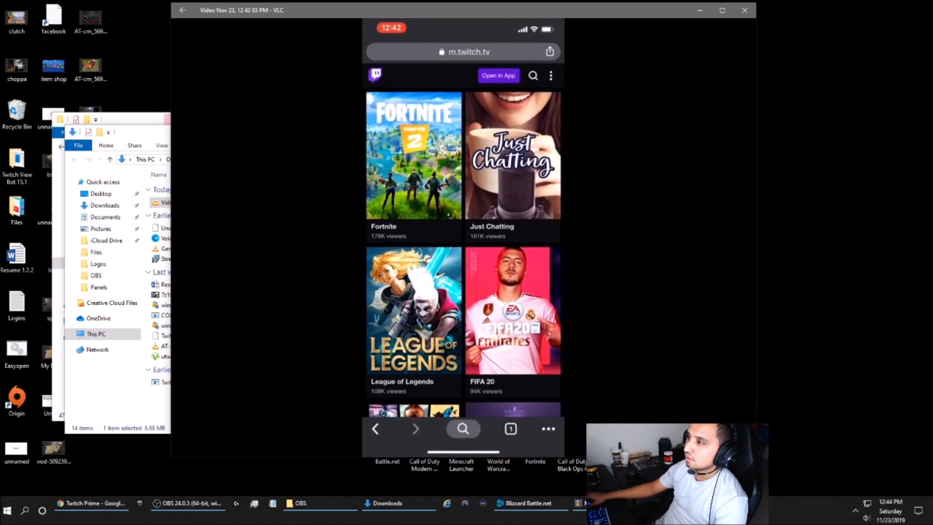
Go to twitch.tv in Safari and bring up the m.twitch.tv options menu offering desktop mode
{"action": "left_click", "coordinate": [468, 51]}
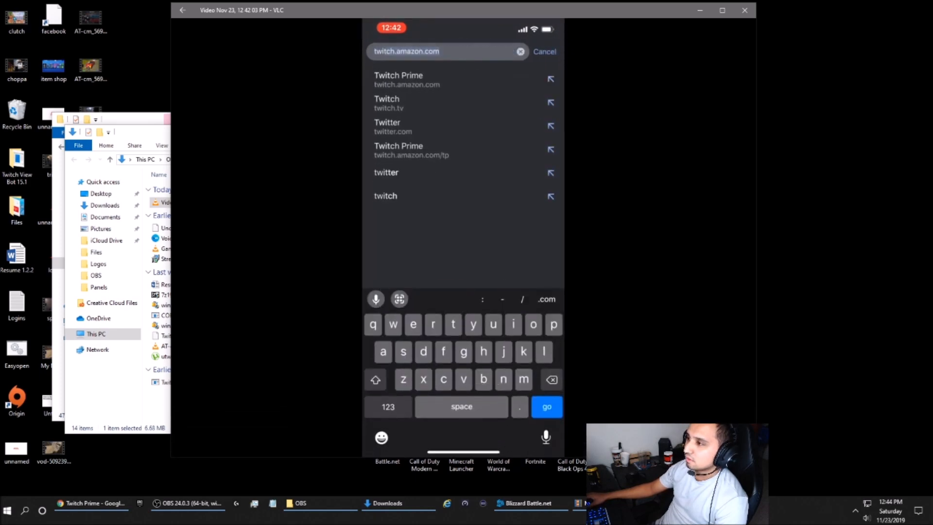
{"action": "type", "text": "twitch.tv"}
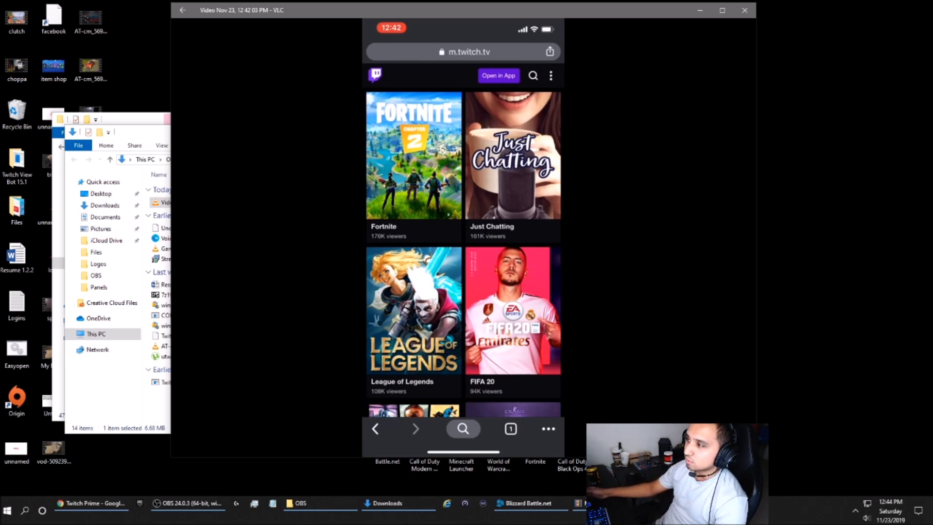
{"action": "left_click", "coordinate": [550, 76]}
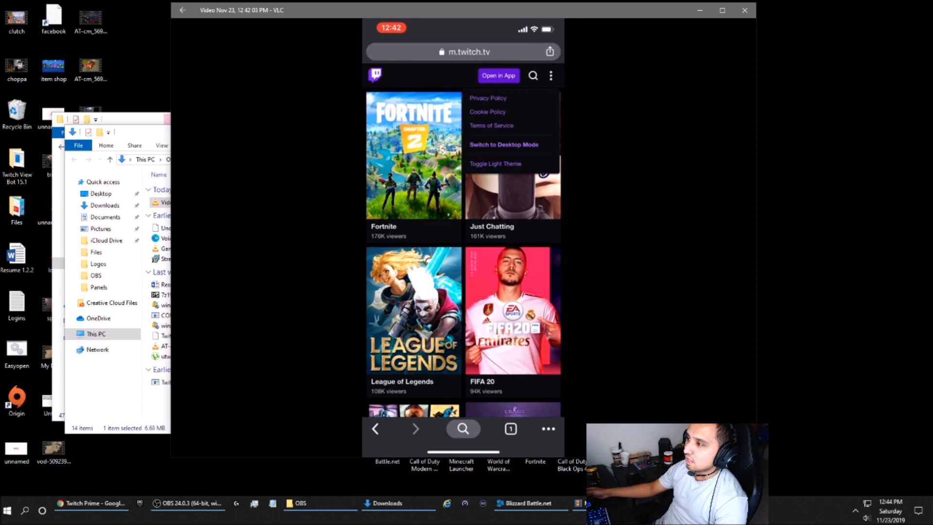